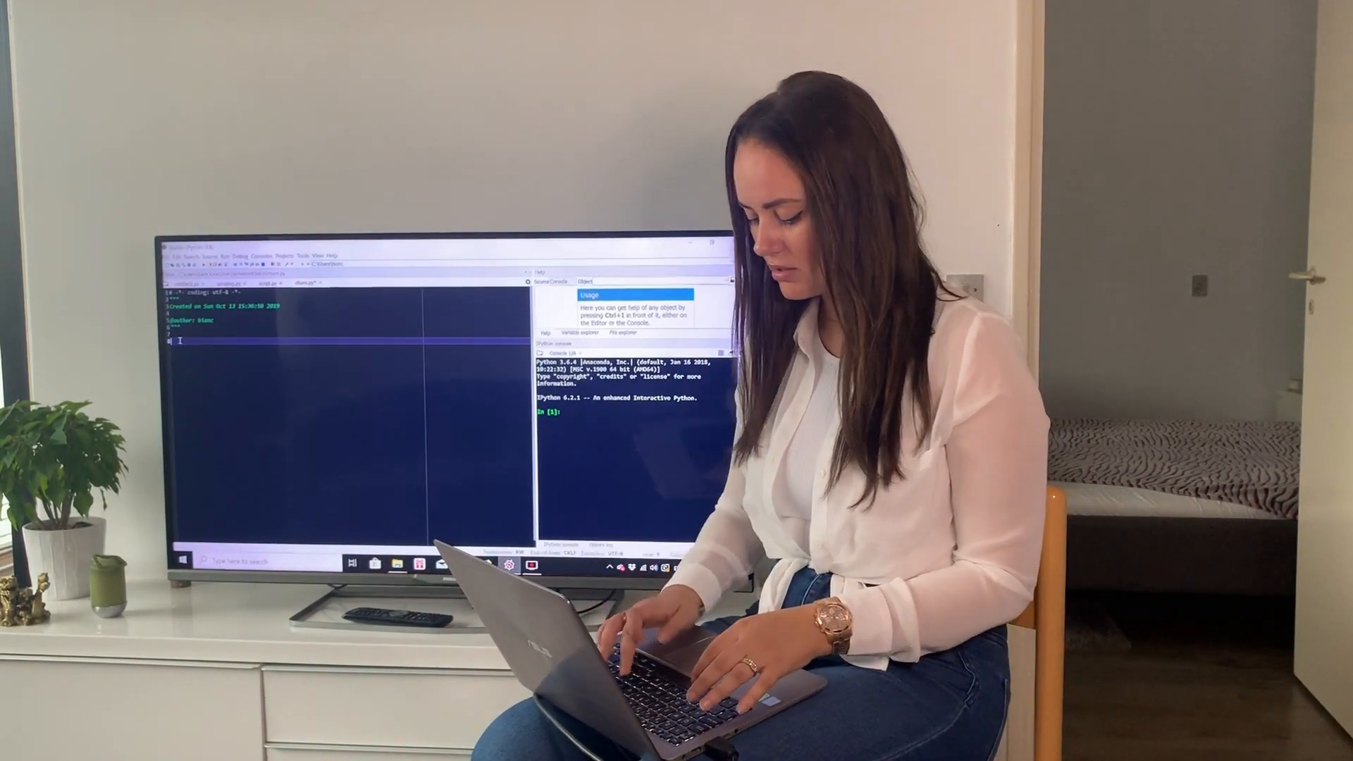
# Add 'import numpy as np' and 'import pandas as pd' at the top of churn.py.
pyautogui.write('import')
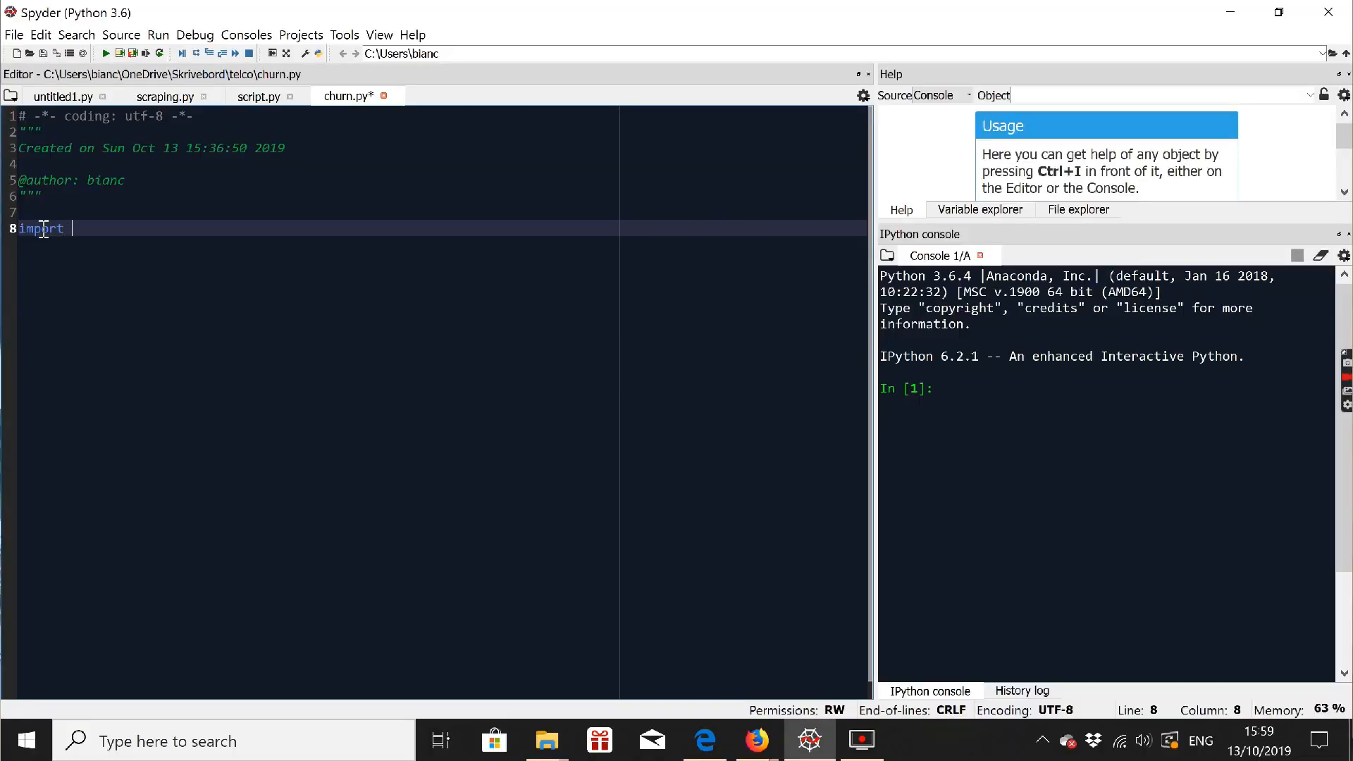
pyautogui.write('numpy as np')
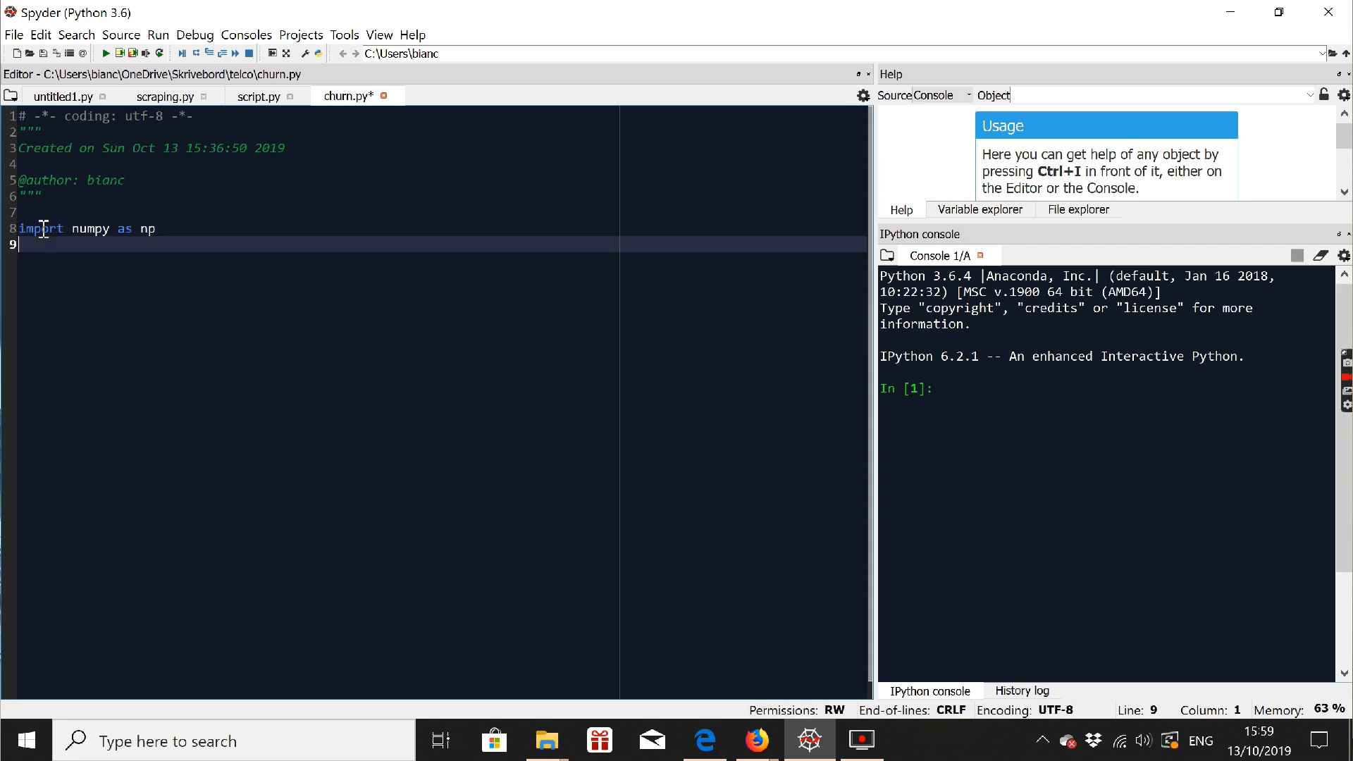
pyautogui.write('import')
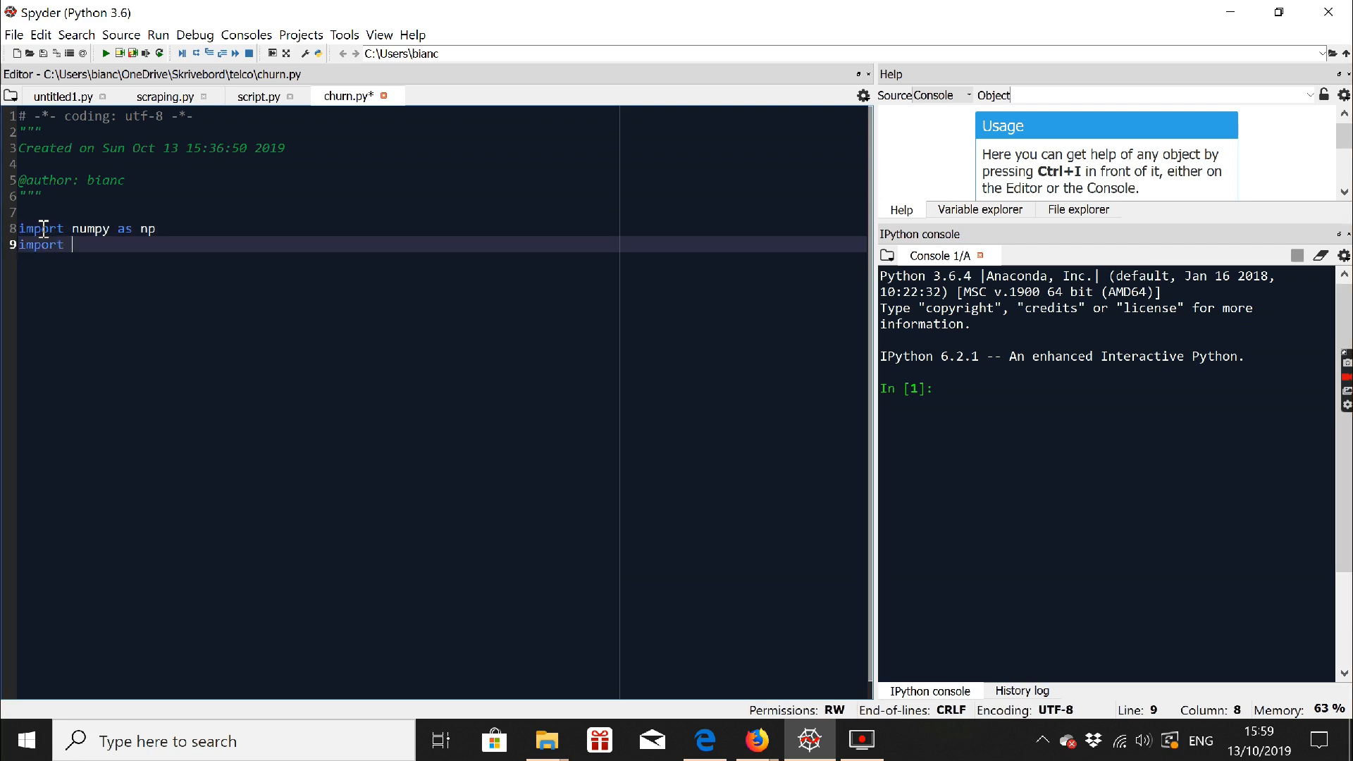
pyautogui.write('pandas as pd')
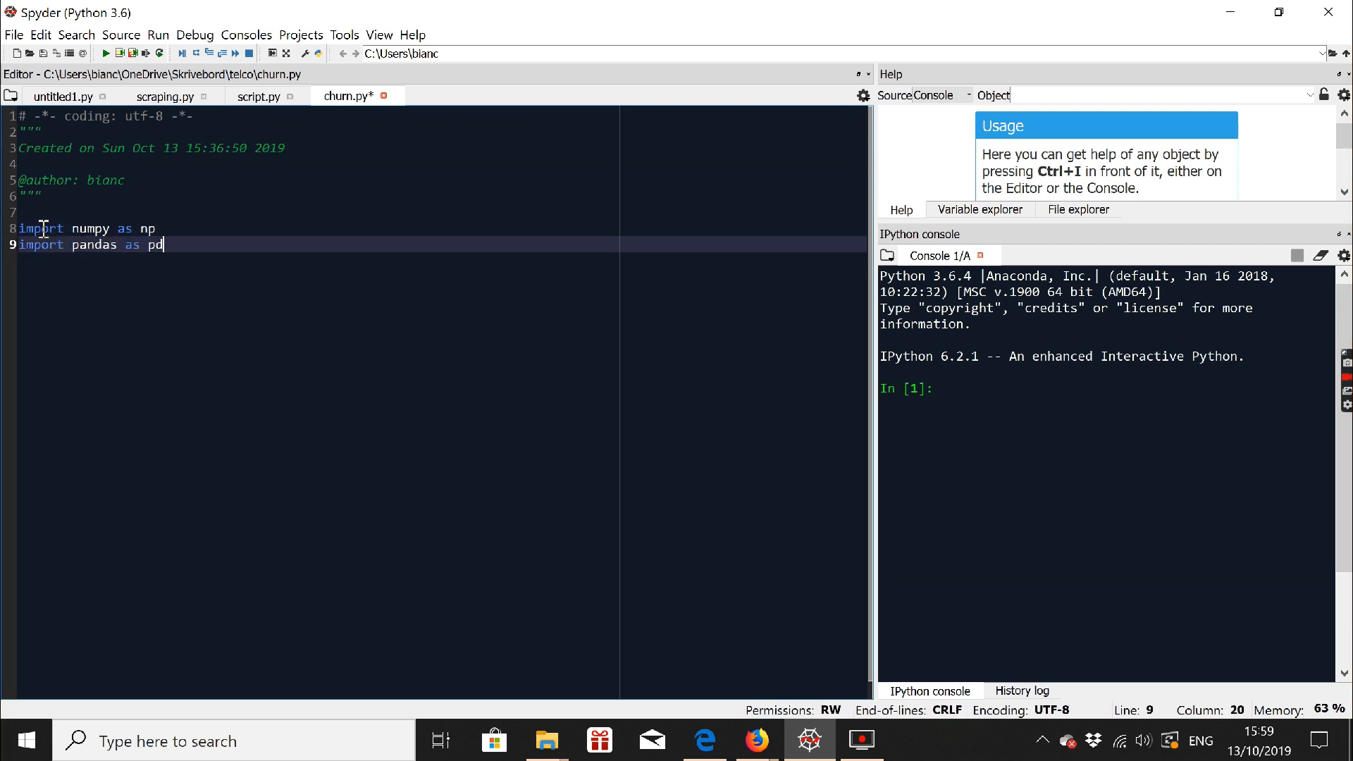
pyautogui.press('enter')
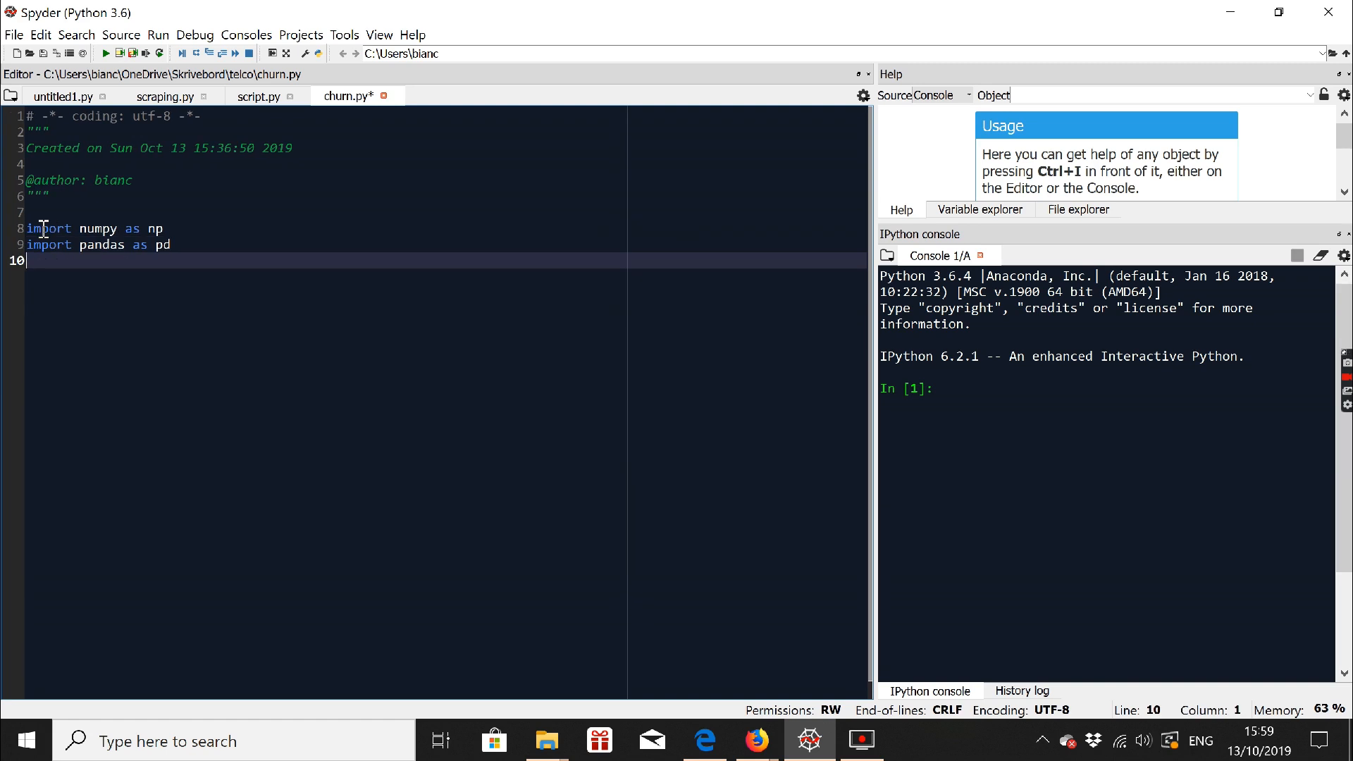
# Add 'import matplotlib.pyplot as plt' and begin a fourth import line starting with 's'.
pyautogui.write('import mat')
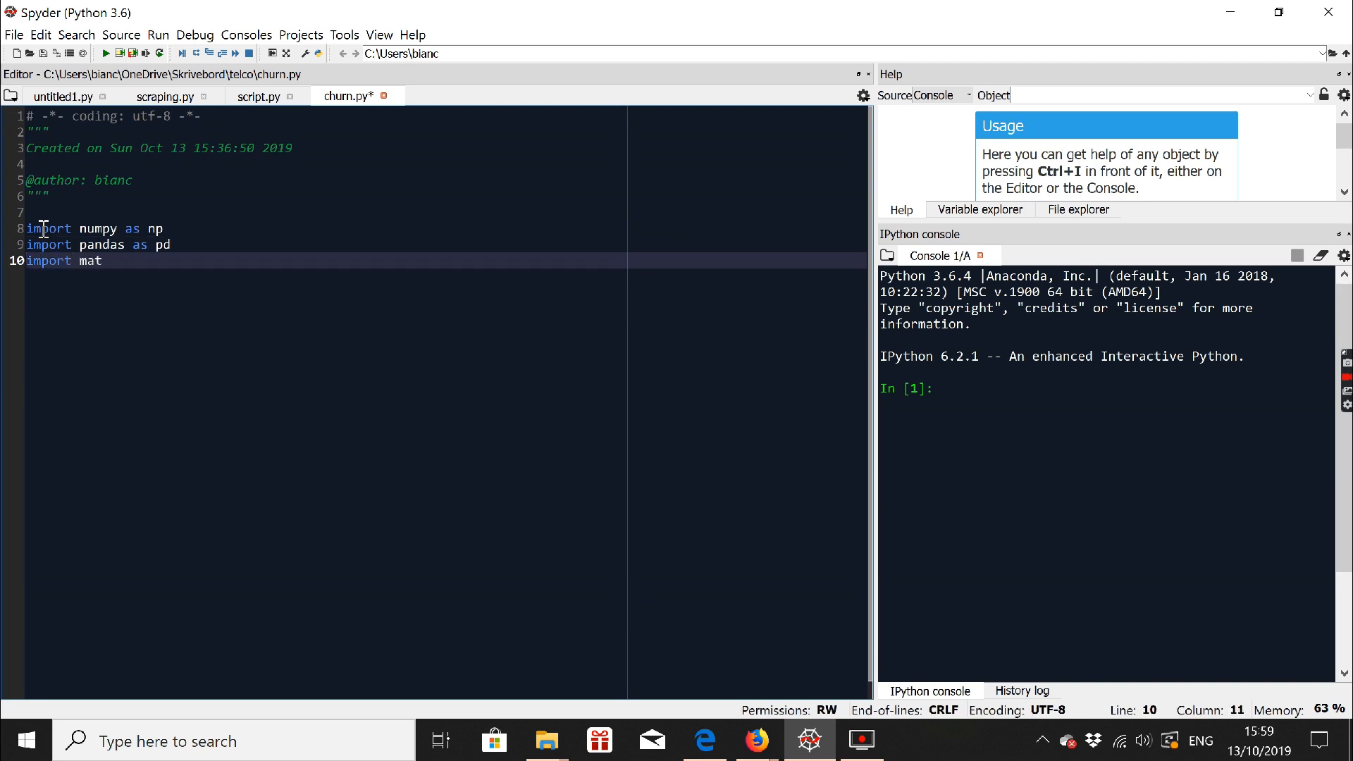
pyautogui.write('plotlib')
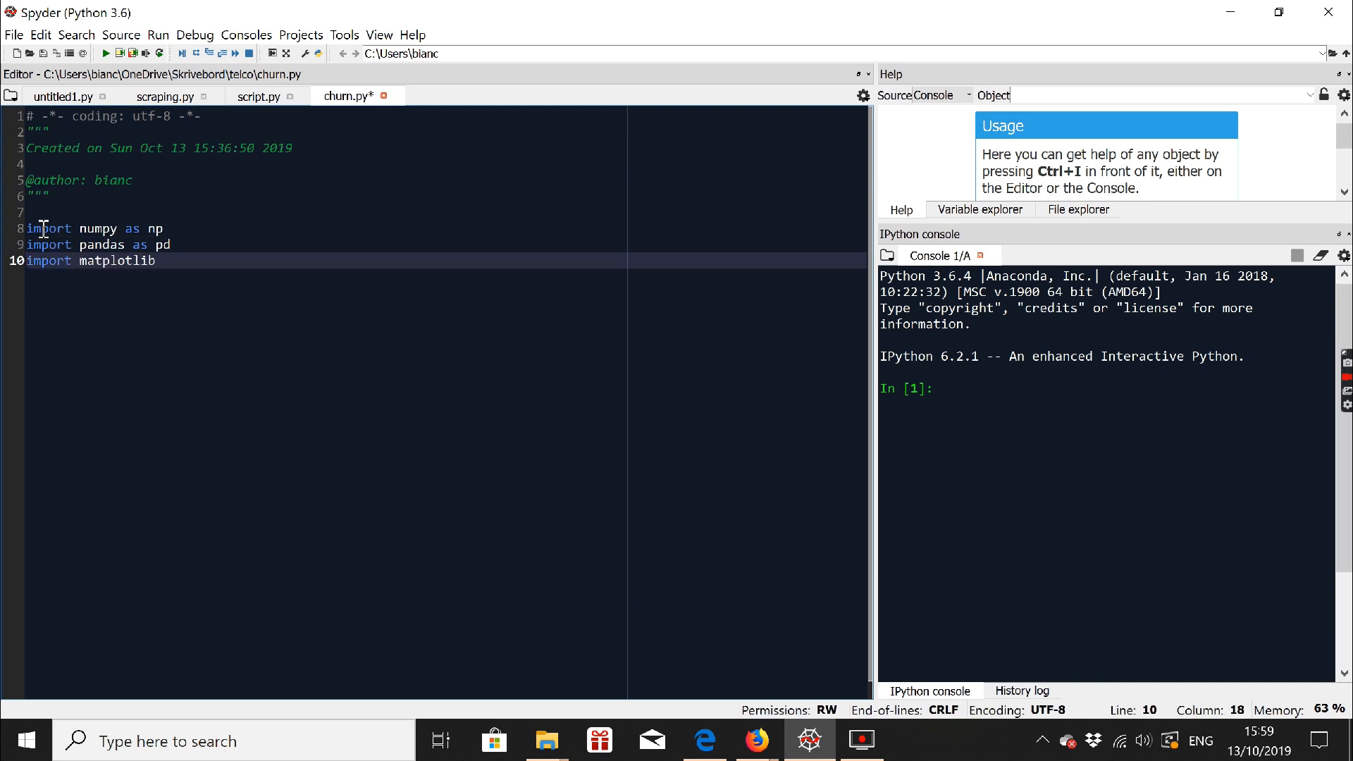
pyautogui.write('.p')
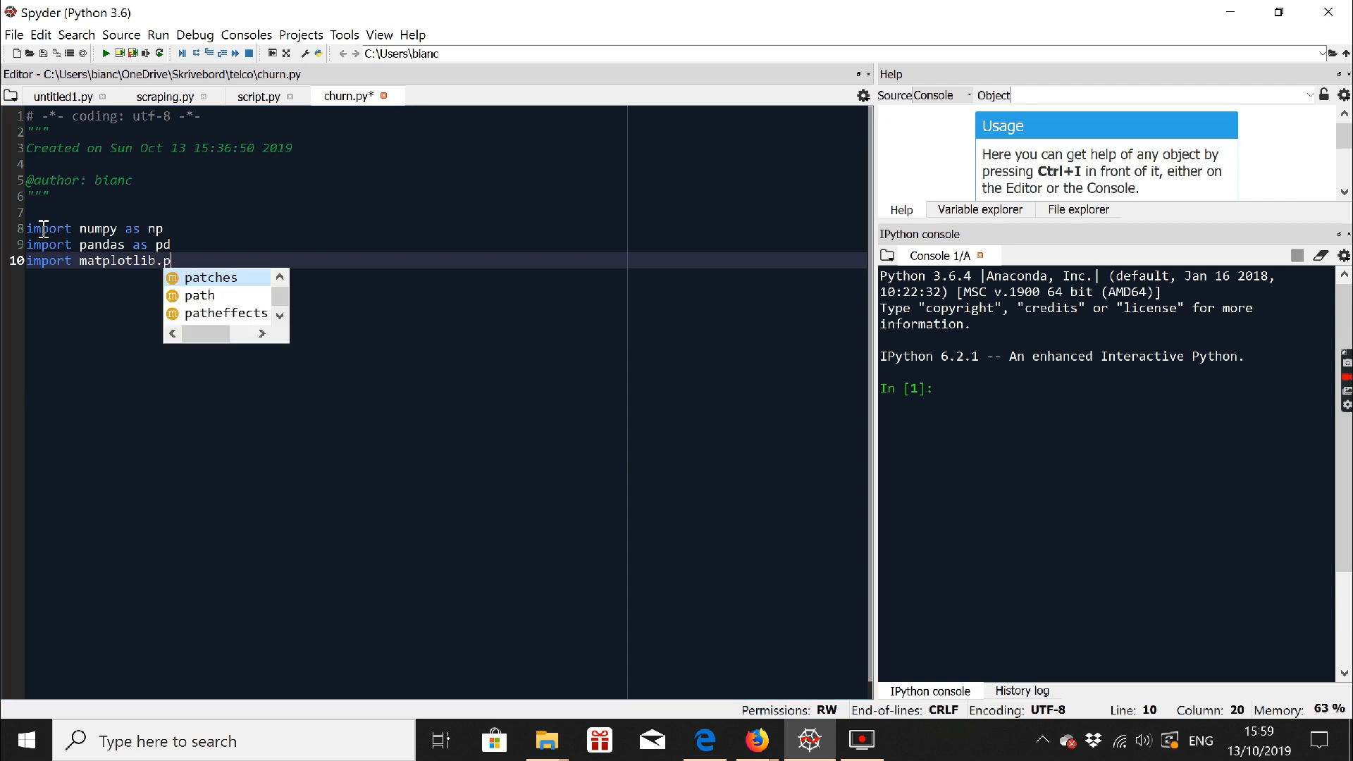
pyautogui.write('plot as plt')
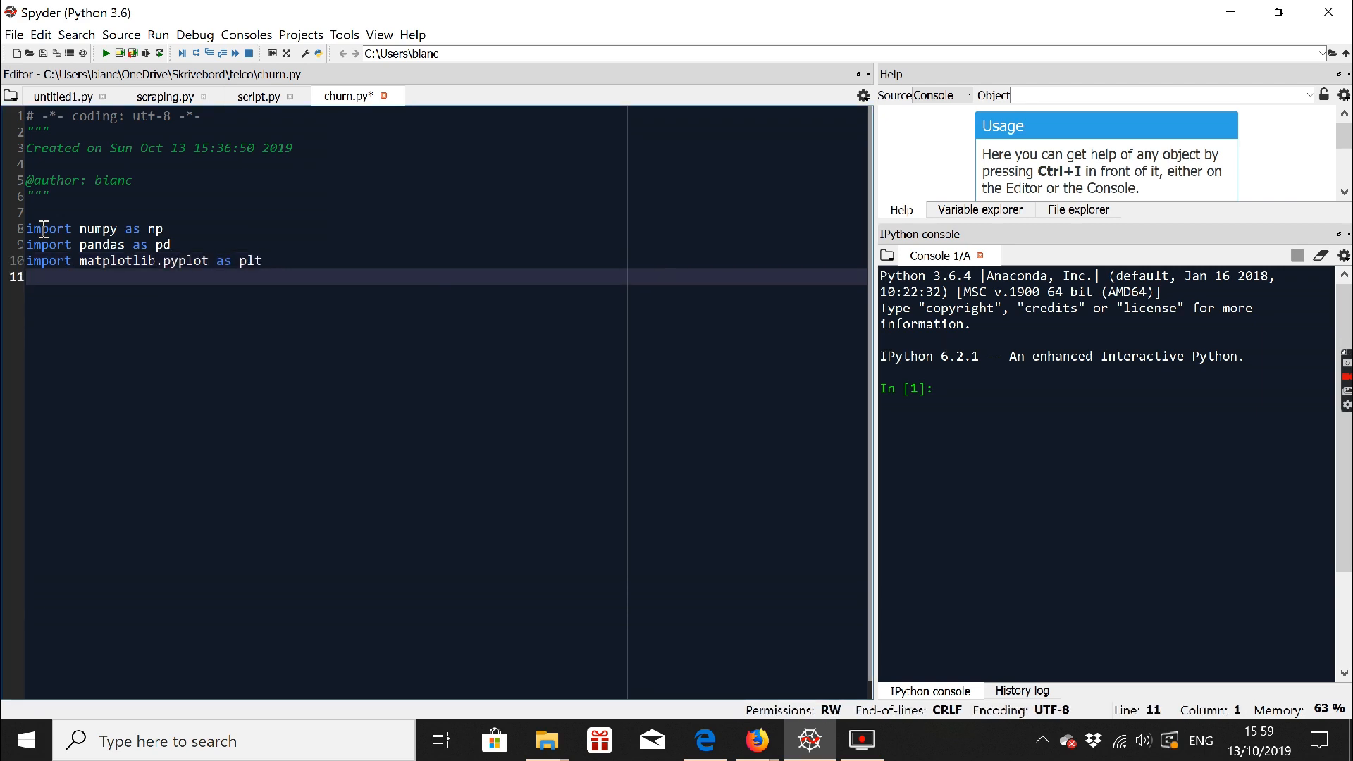
pyautogui.write('import s')
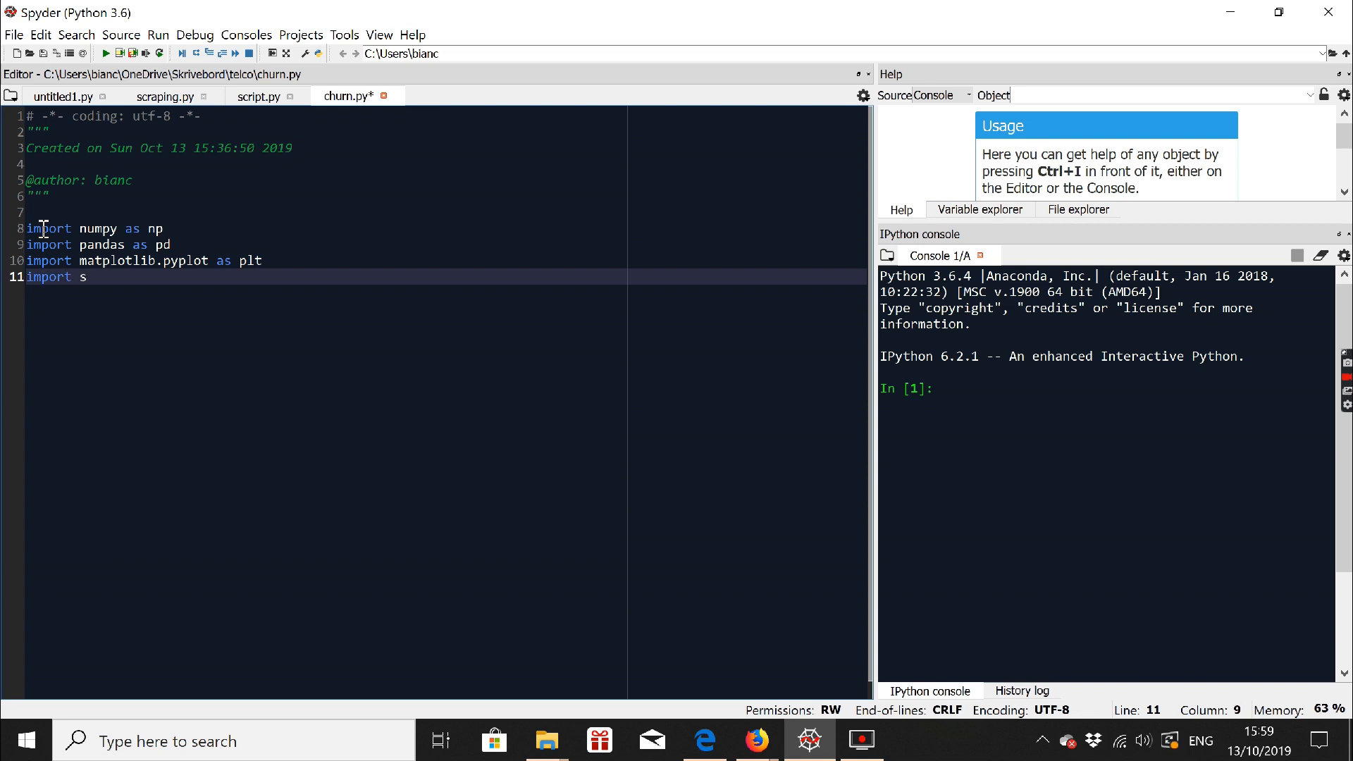